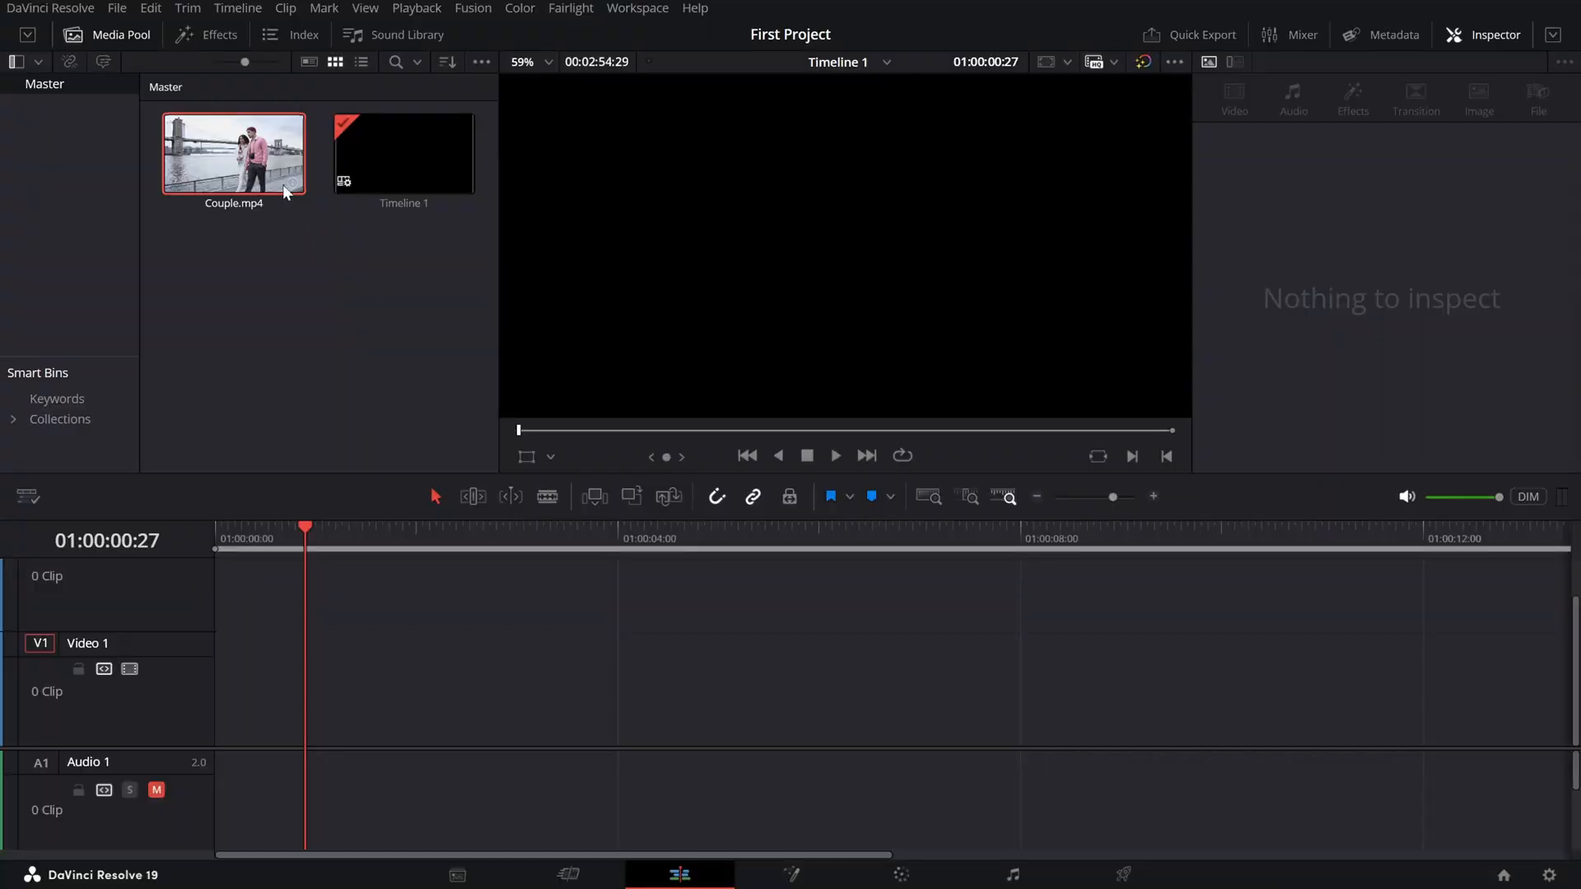
# - Drag Couple.mp4 from the Media Pool onto Video 2 of the timeline
pyautogui.moveTo(232, 151); pyautogui.dragTo(212, 595)
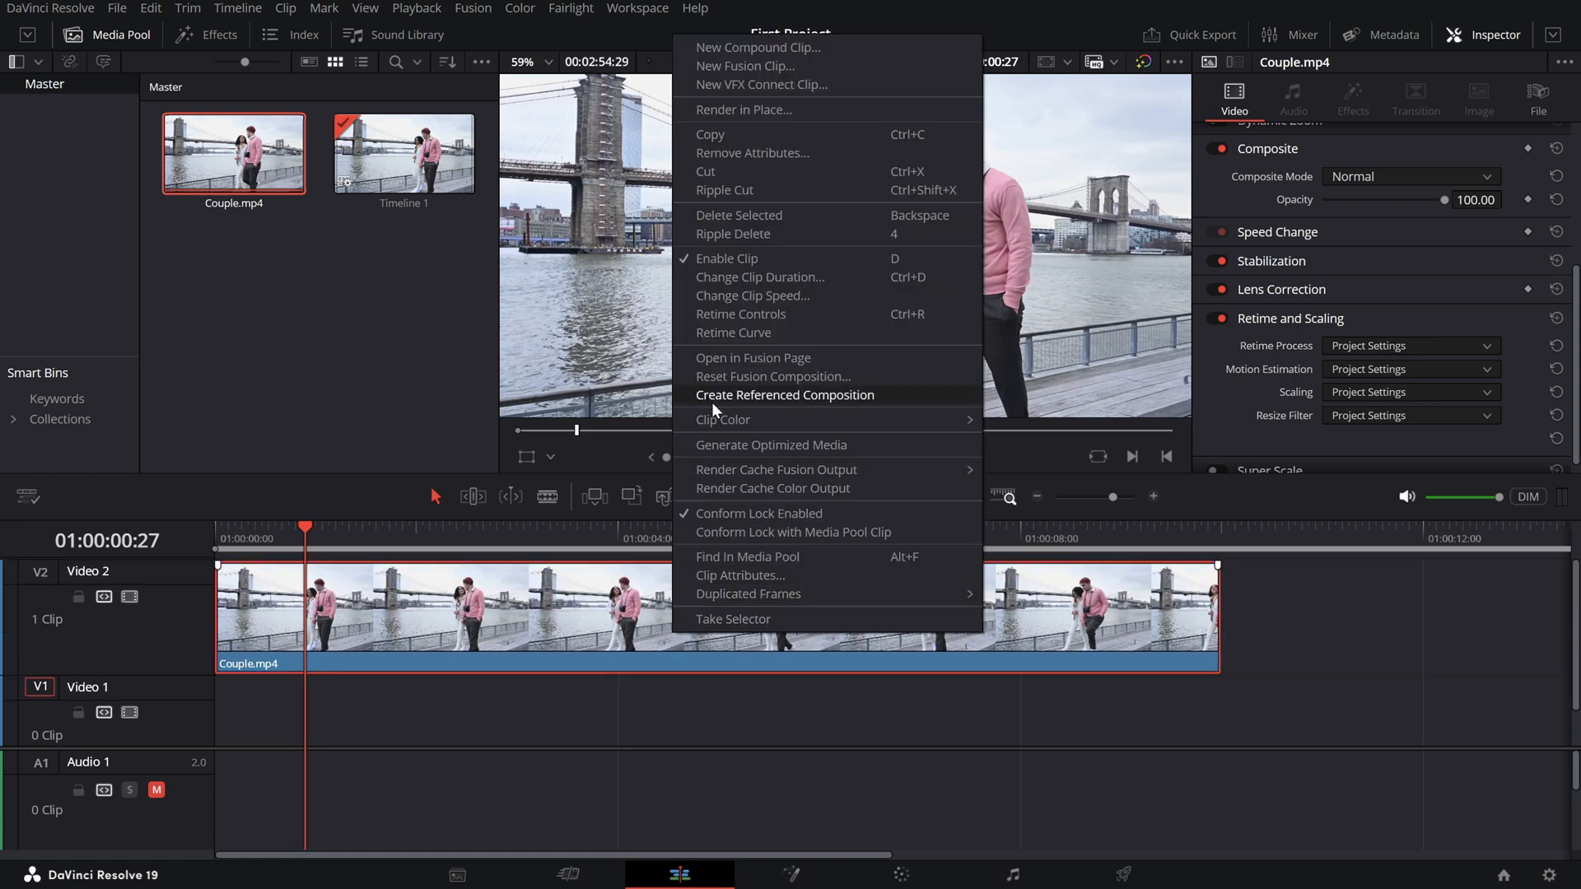
# - Change the clip's speed to 50% via Change Clip Speed and apply it
pyautogui.click(751, 297)
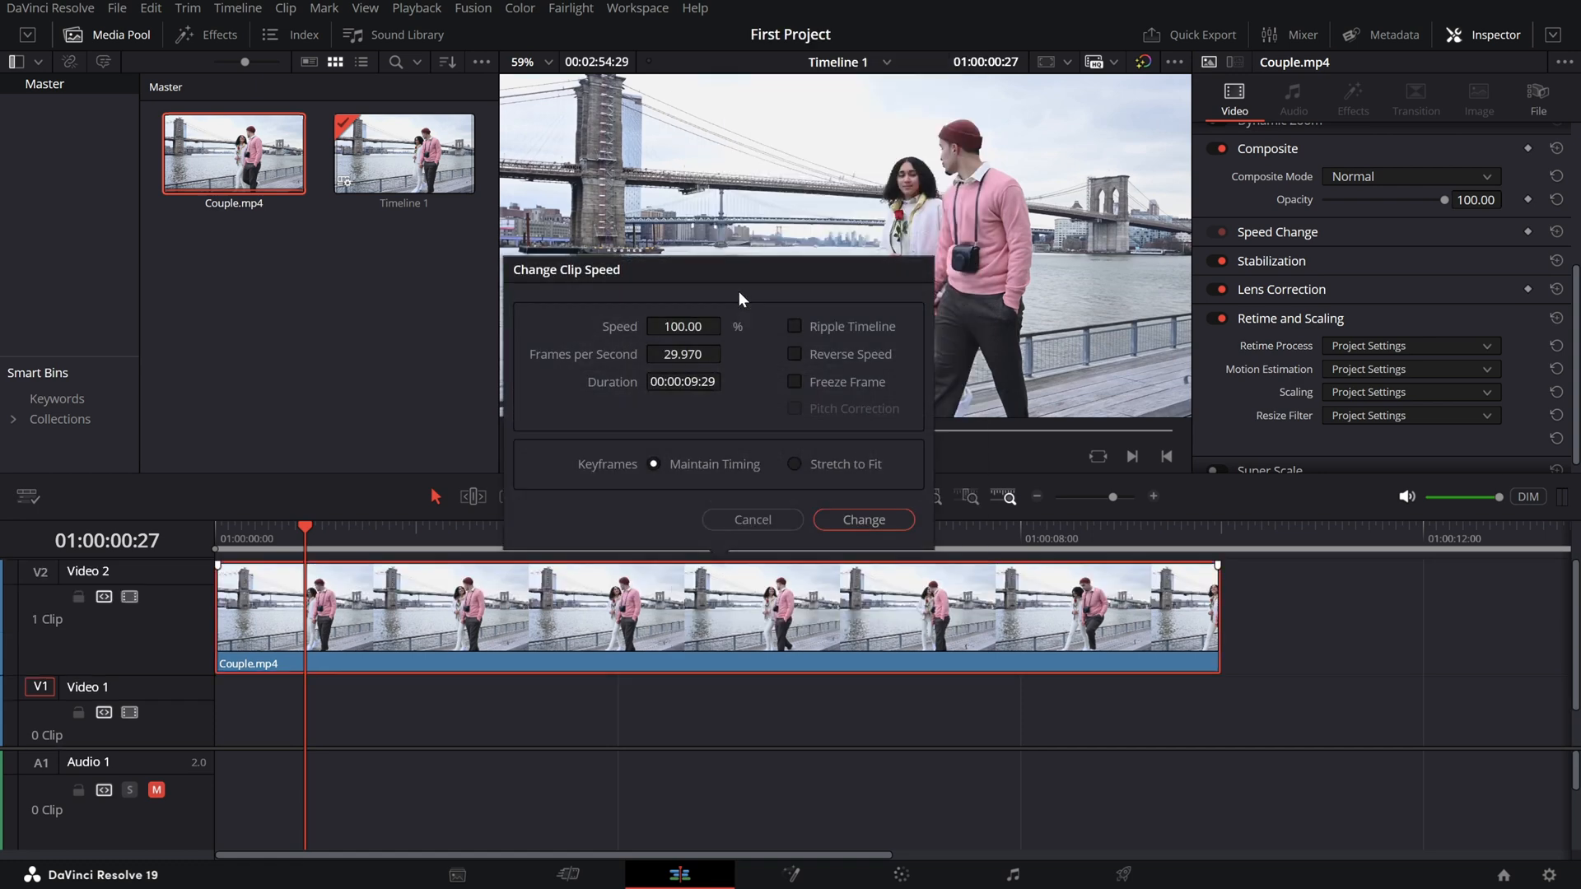
pyautogui.write('72.00')
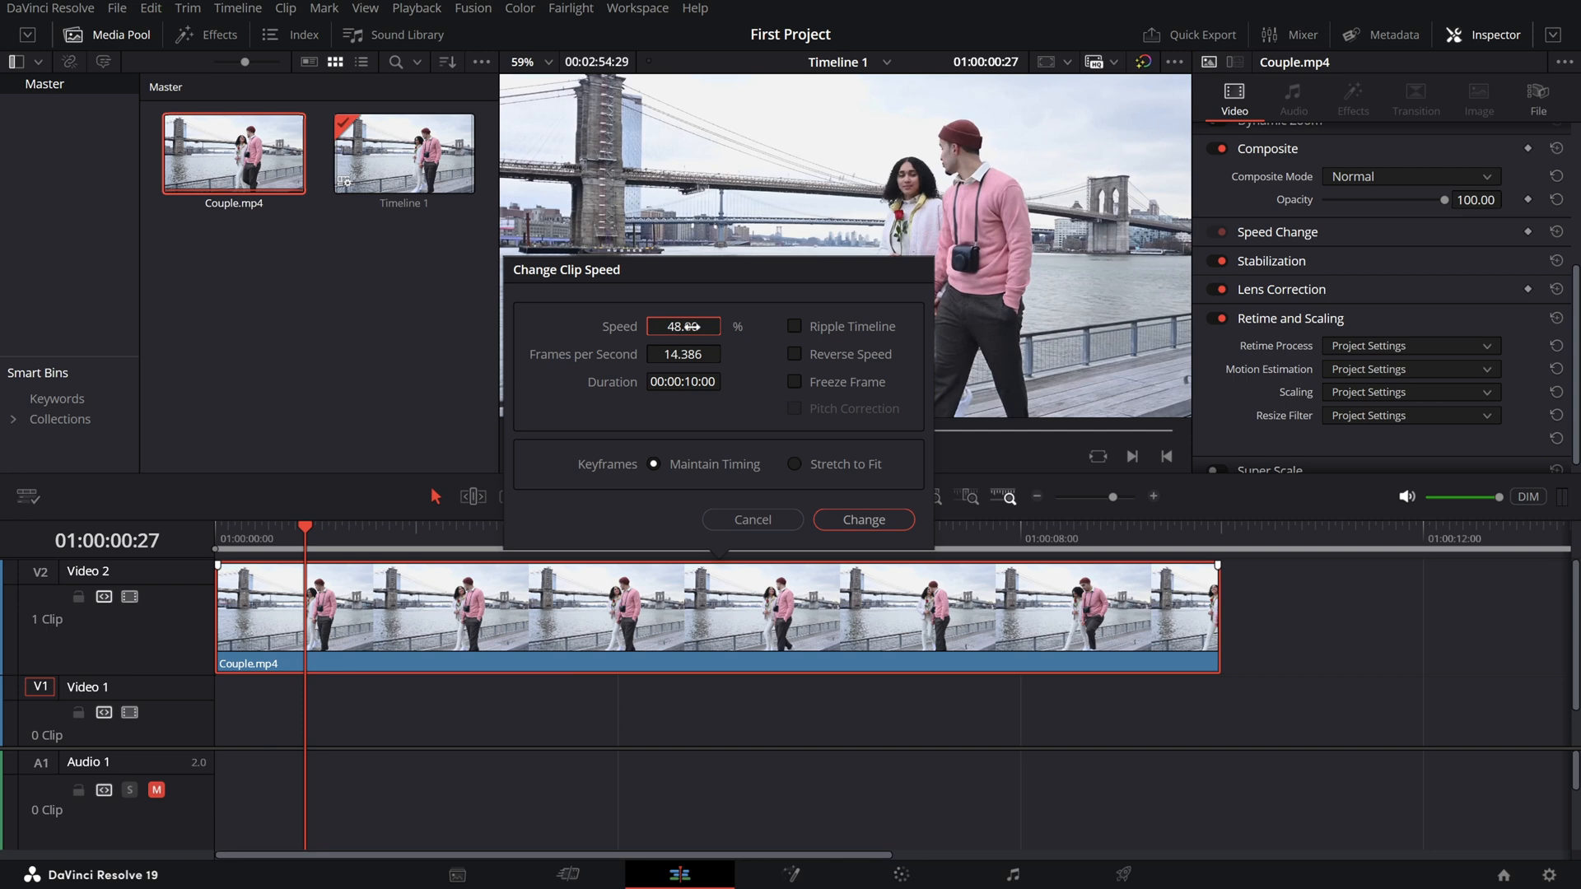
pyautogui.write('50')
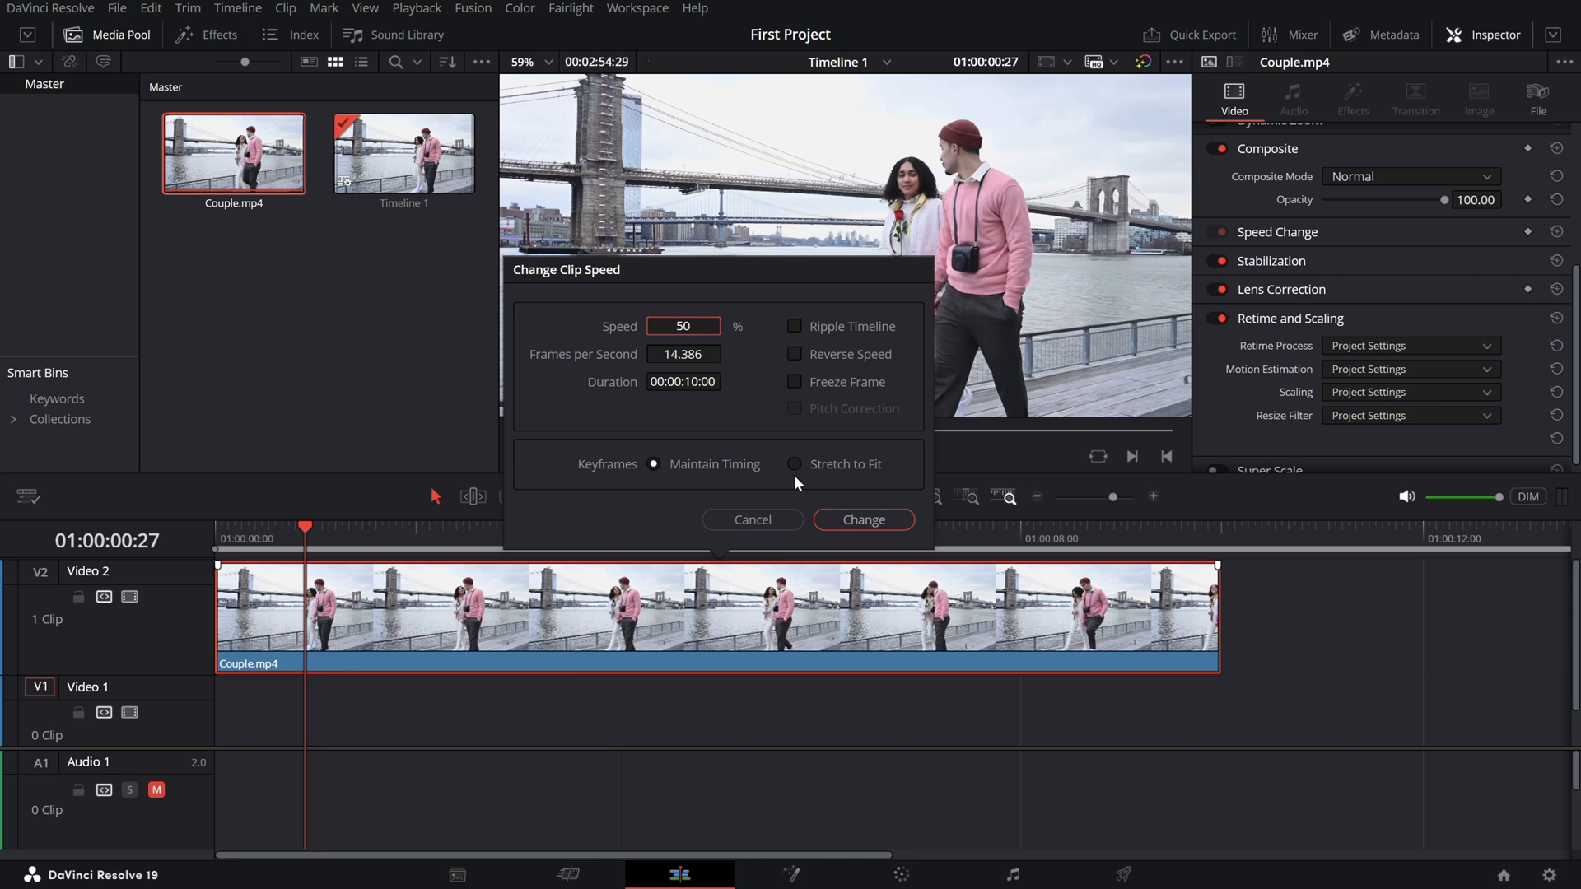
pyautogui.click(863, 519)
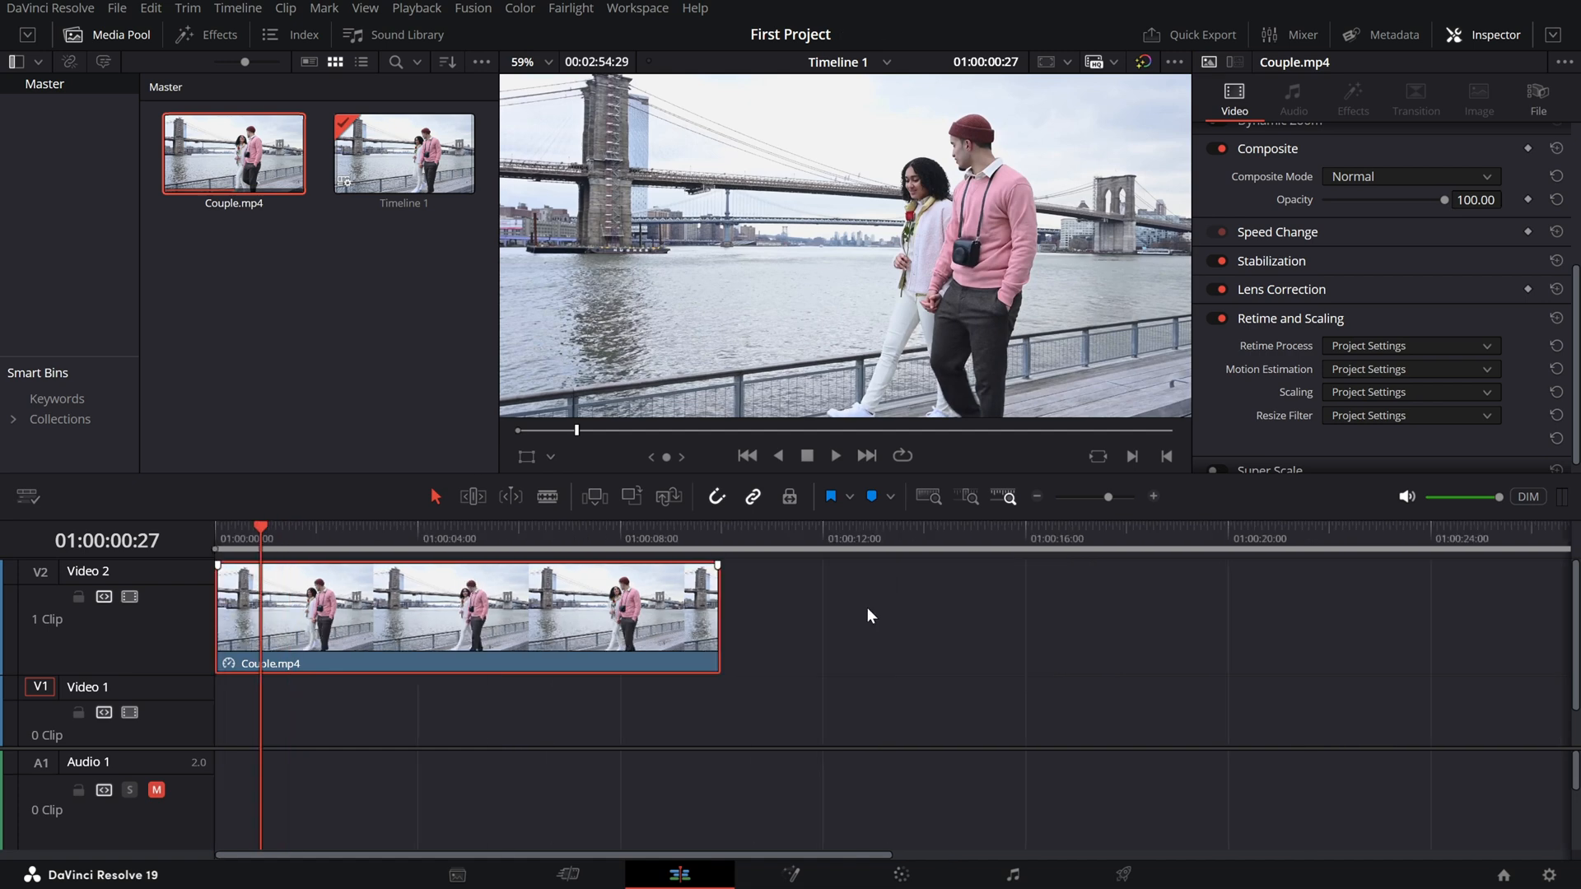
pyautogui.click(835, 455)
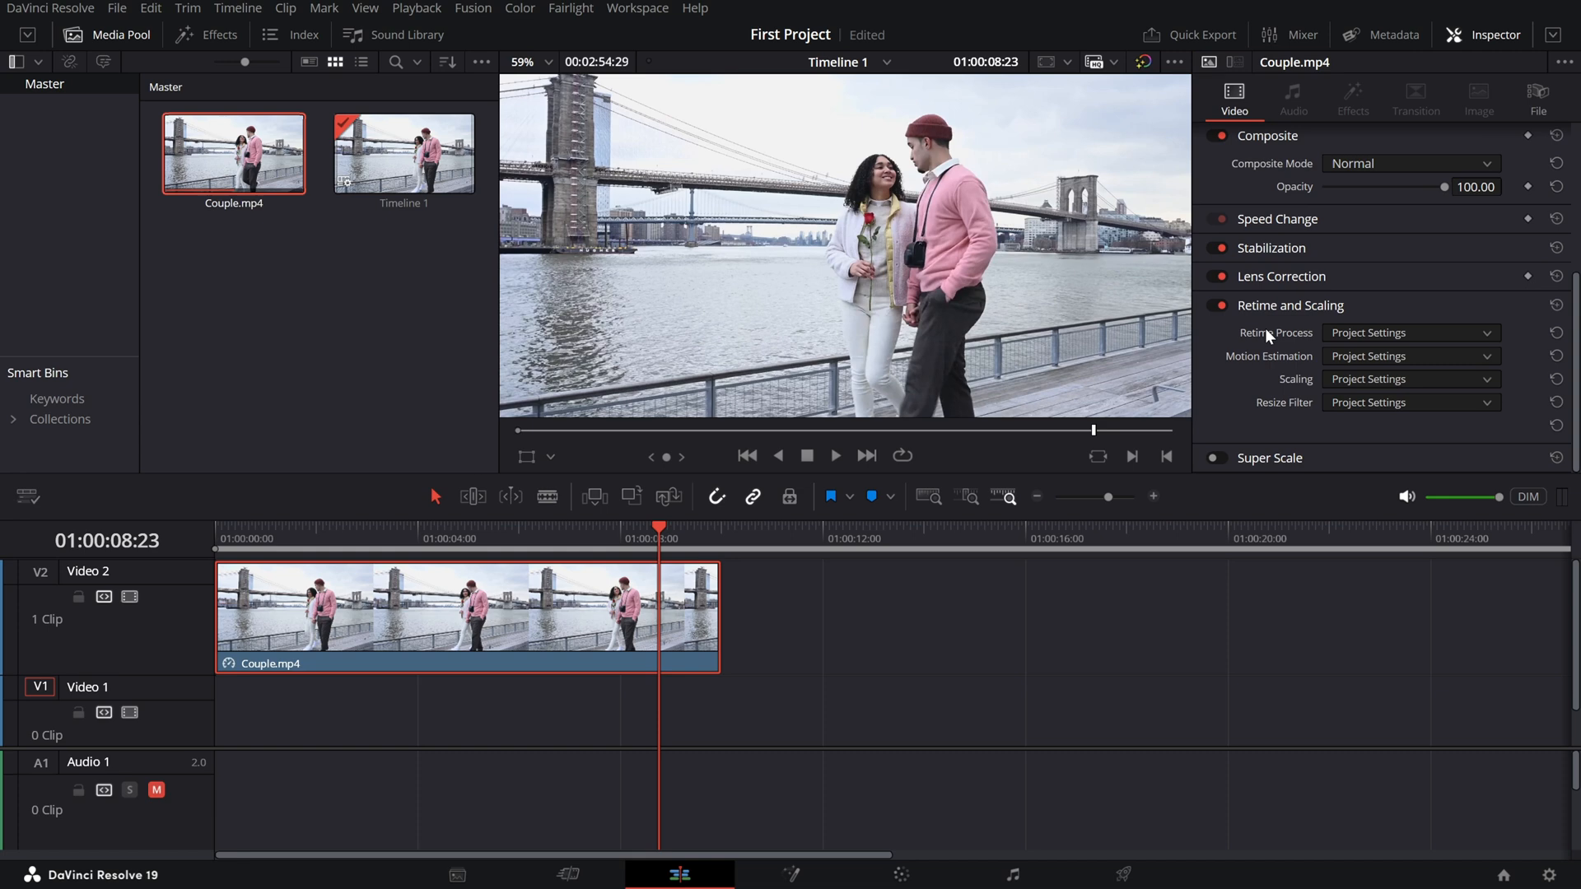
# - Set the clip's Retime Process to Optical Flow in the Inspector
pyautogui.click(1410, 332)
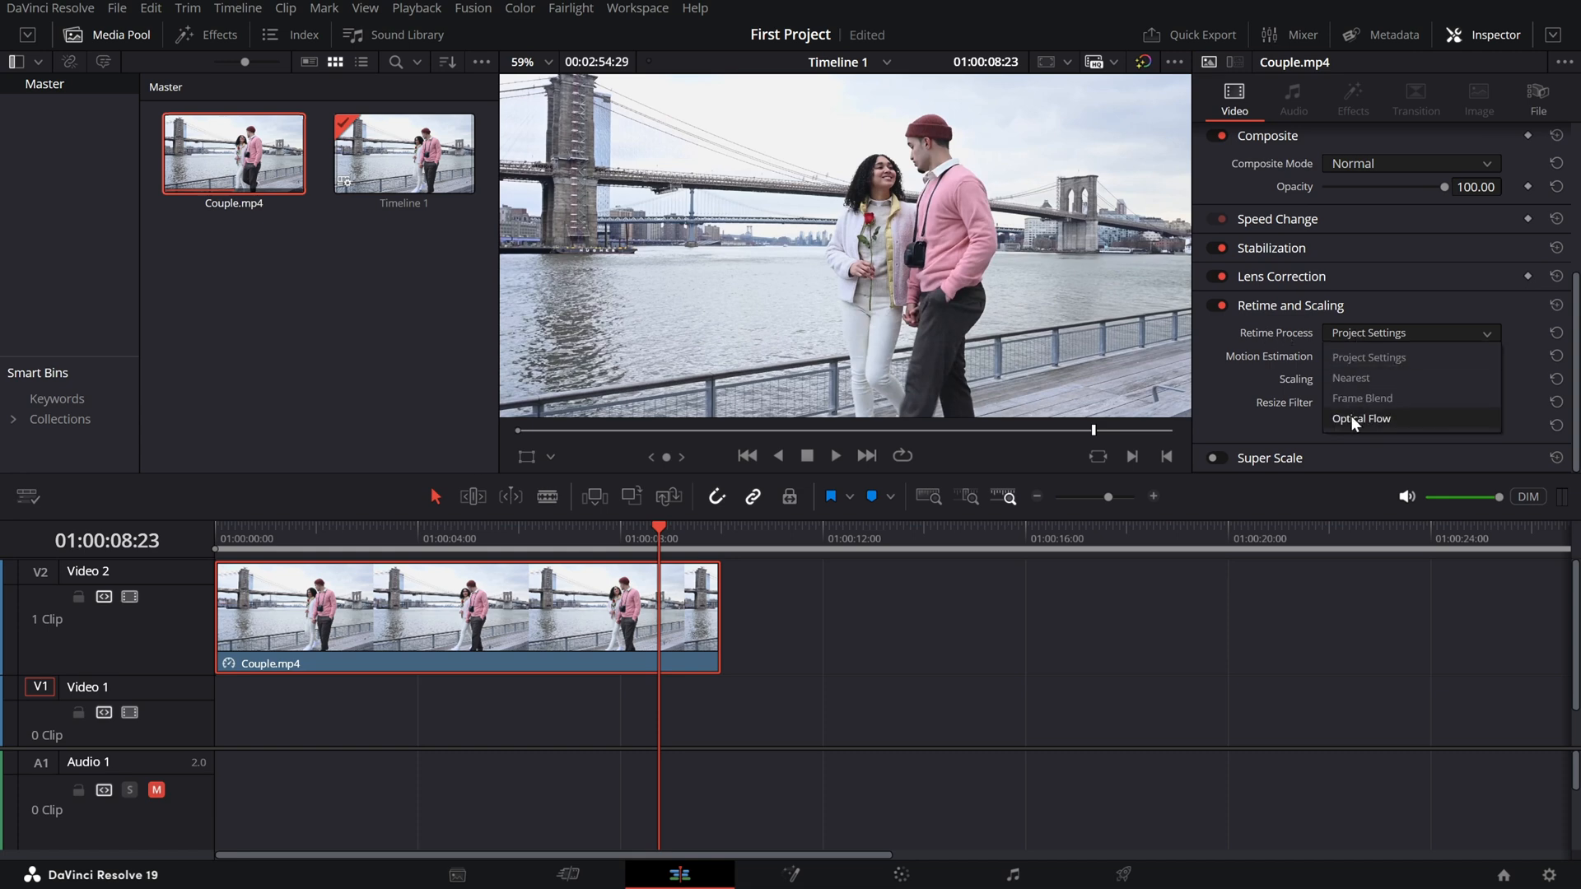
pyautogui.click(1361, 418)
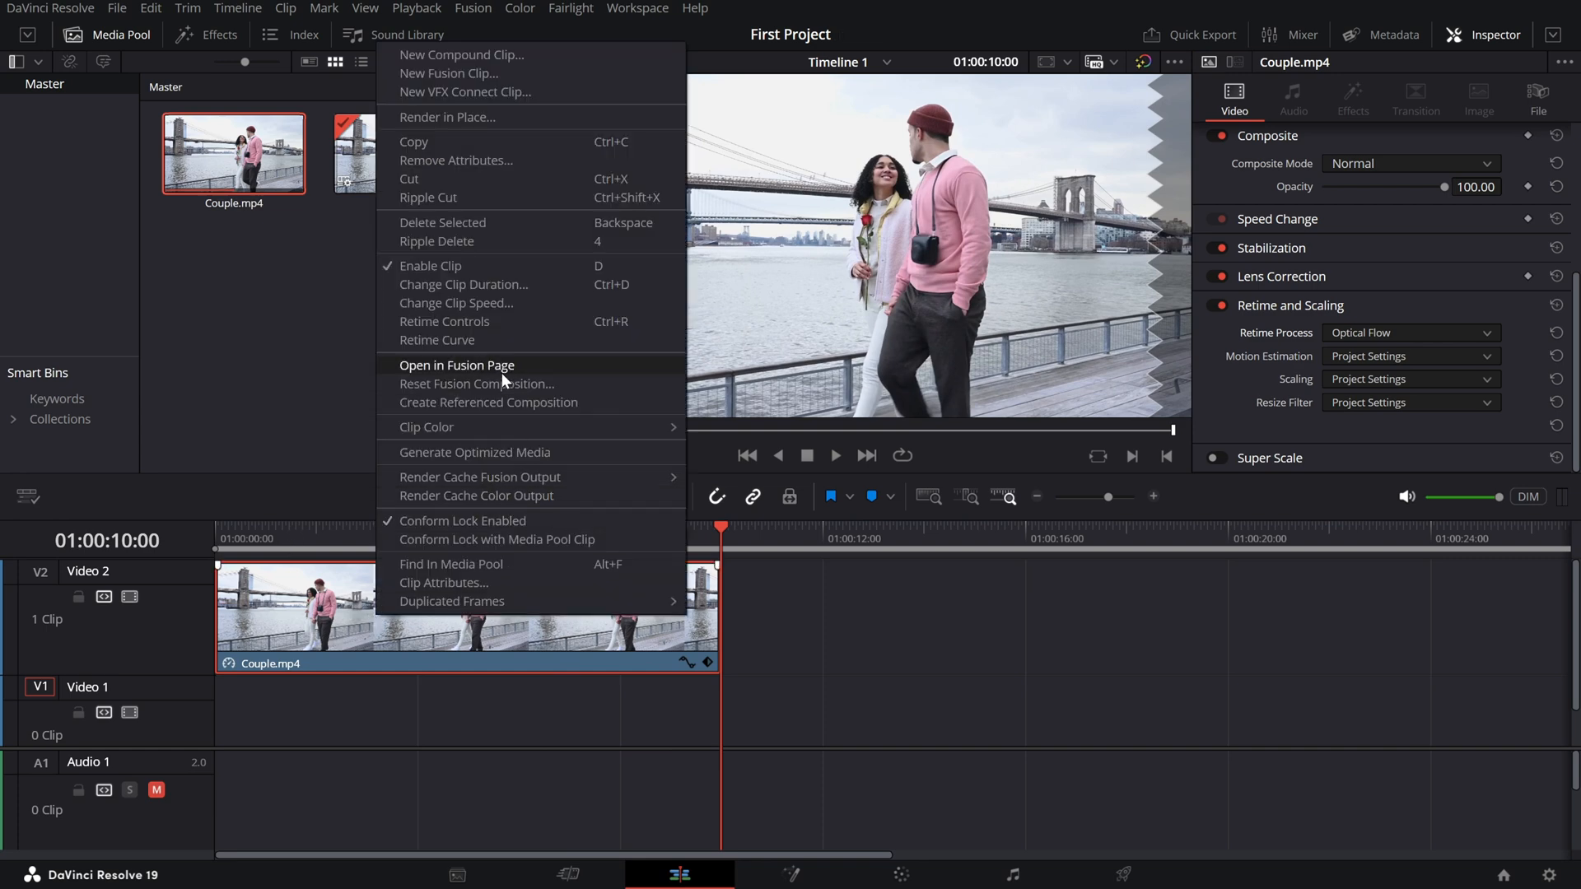
pyautogui.moveTo(454, 326)
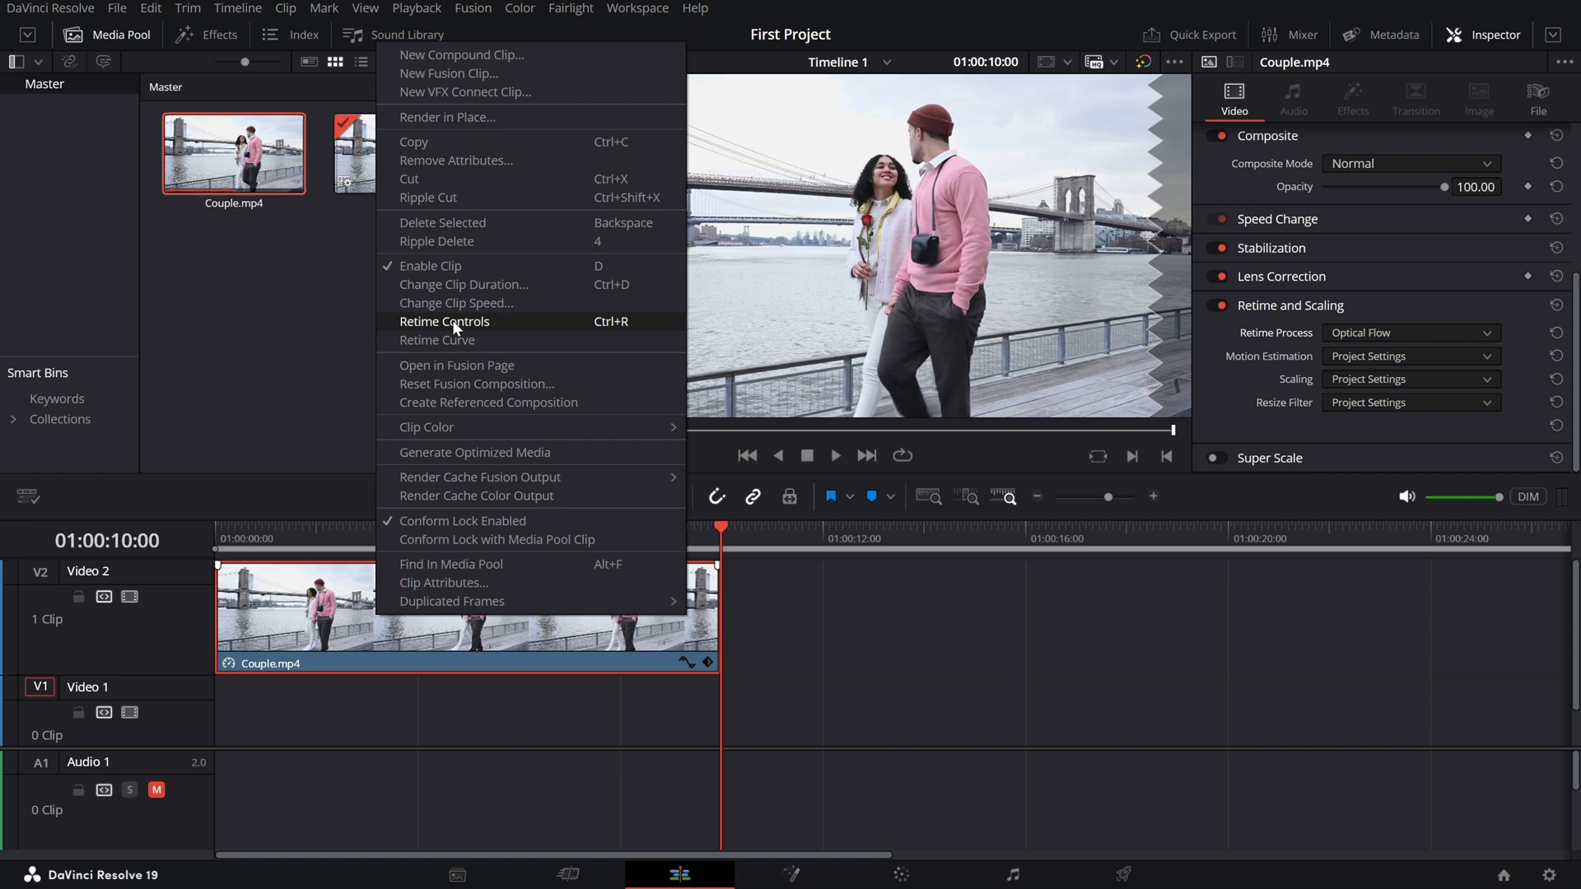
# - Show Retime Controls on the clip and slow it to 26%, playhead back at the start
pyautogui.click(445, 322)
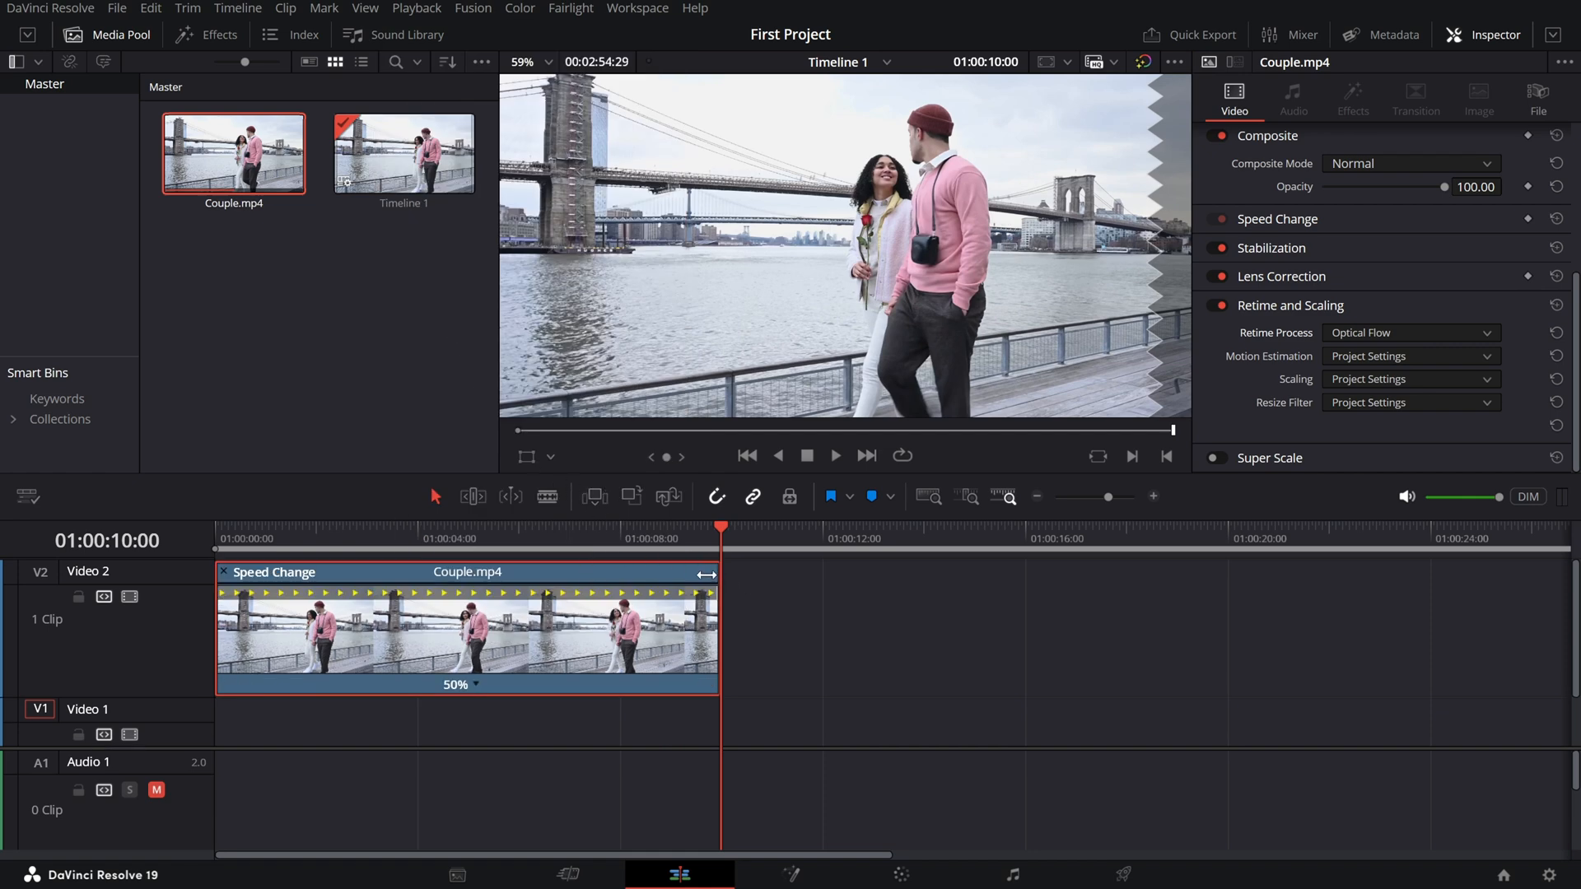
pyautogui.moveTo(656, 577)
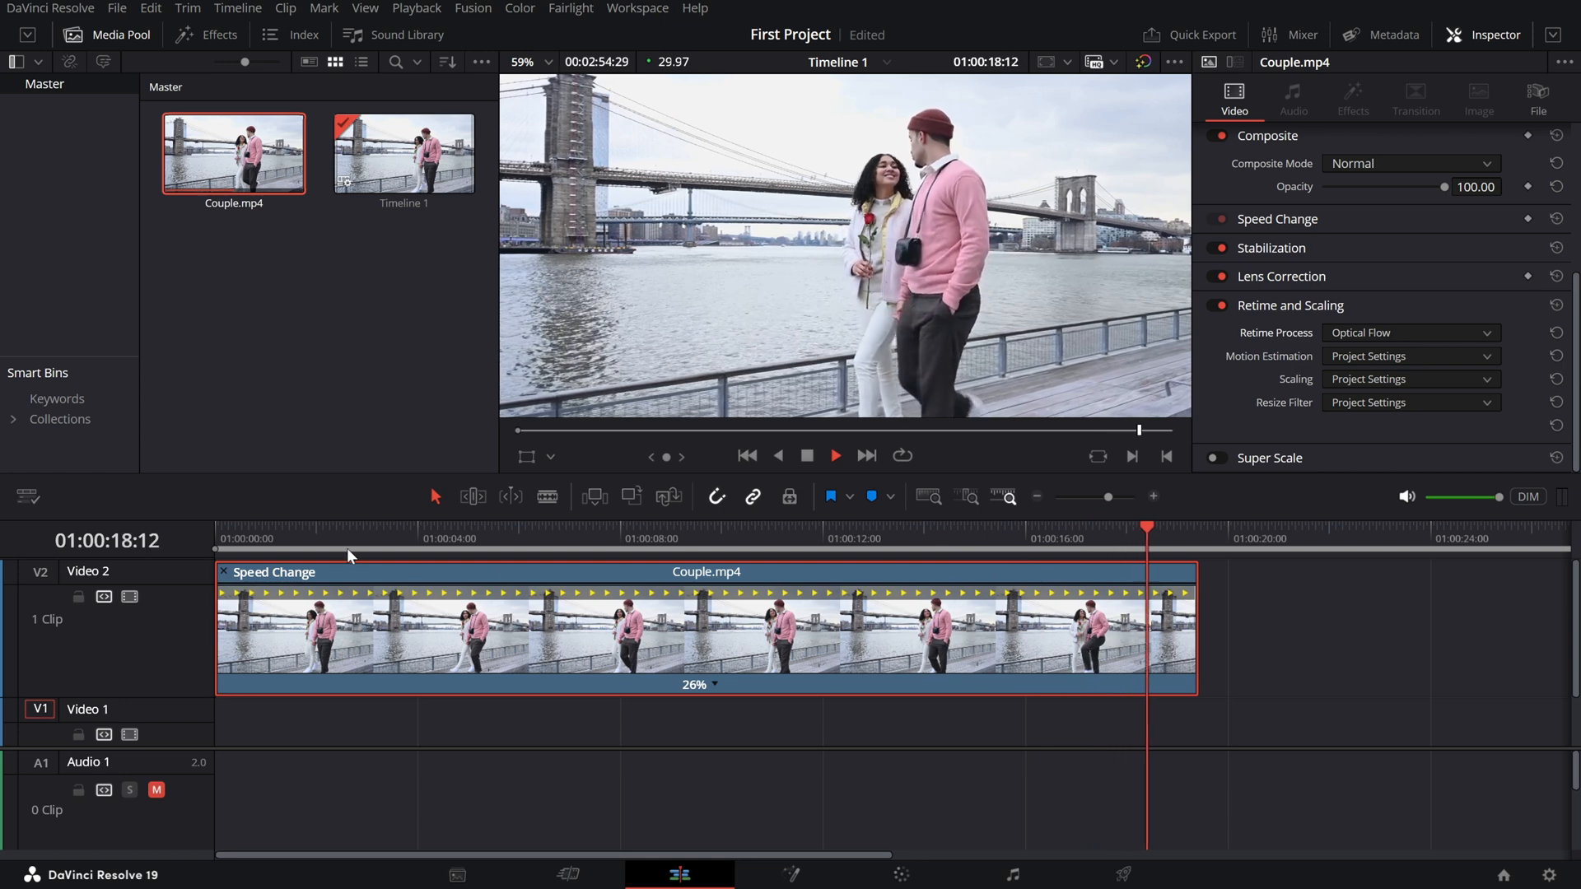
pyautogui.click(304, 539)
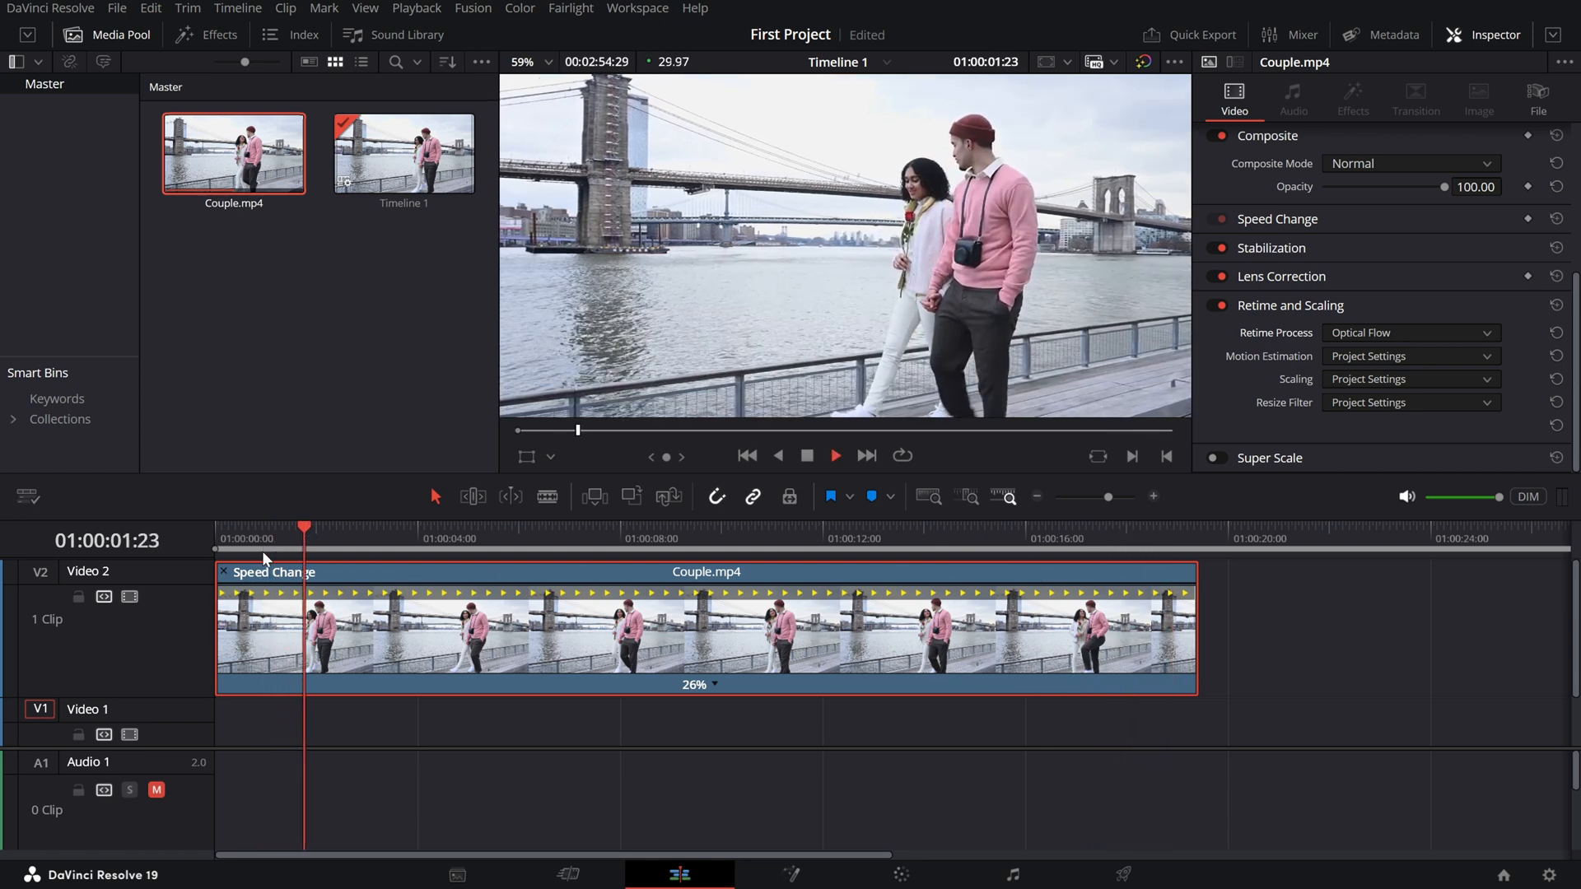